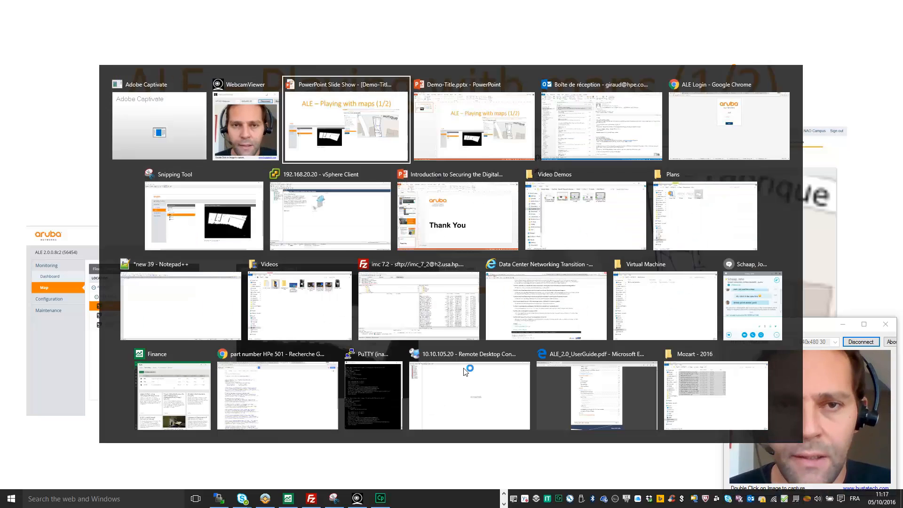
Bring the Chrome window with the ALE login page to the front
click(728, 125)
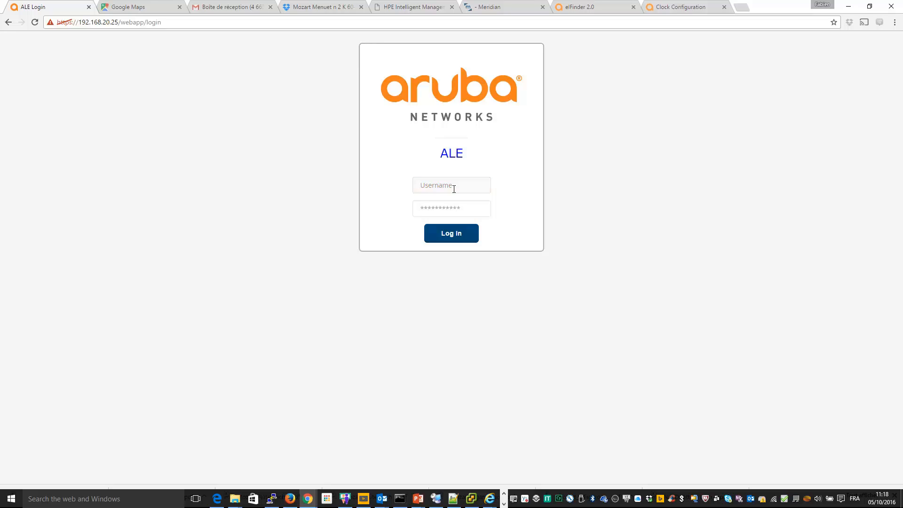
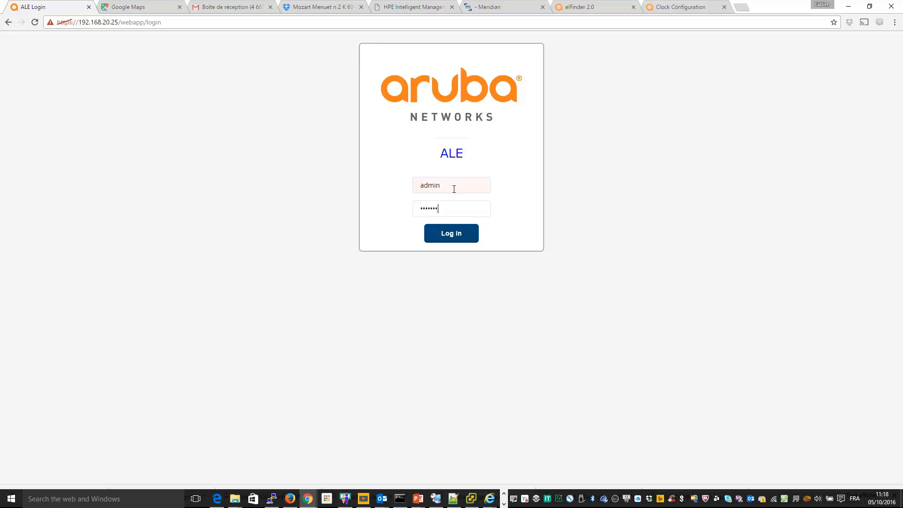
Sign in to ALE as user admin with the password
click(451, 232)
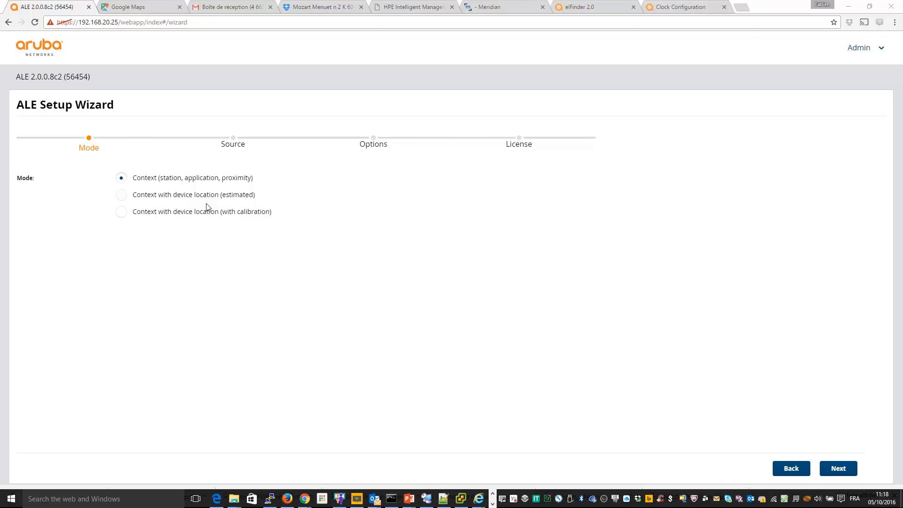
mouse_move(167, 188)
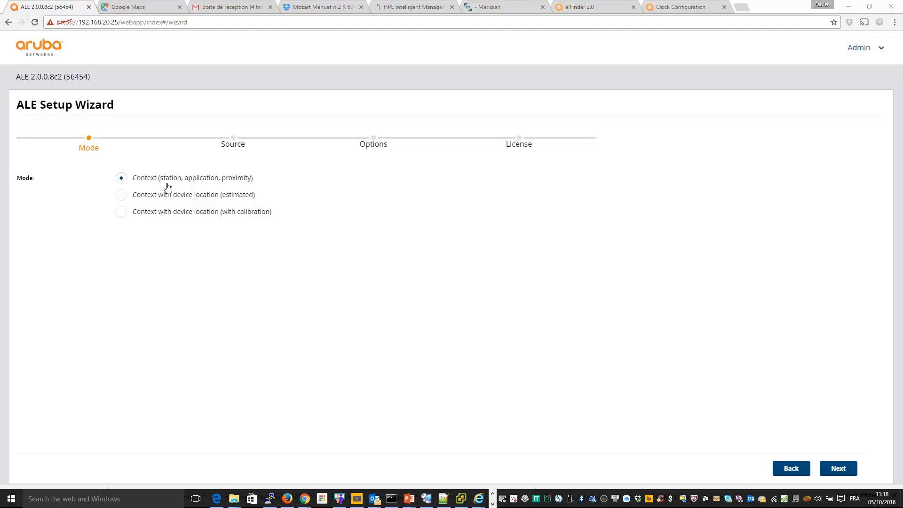
mouse_move(122, 199)
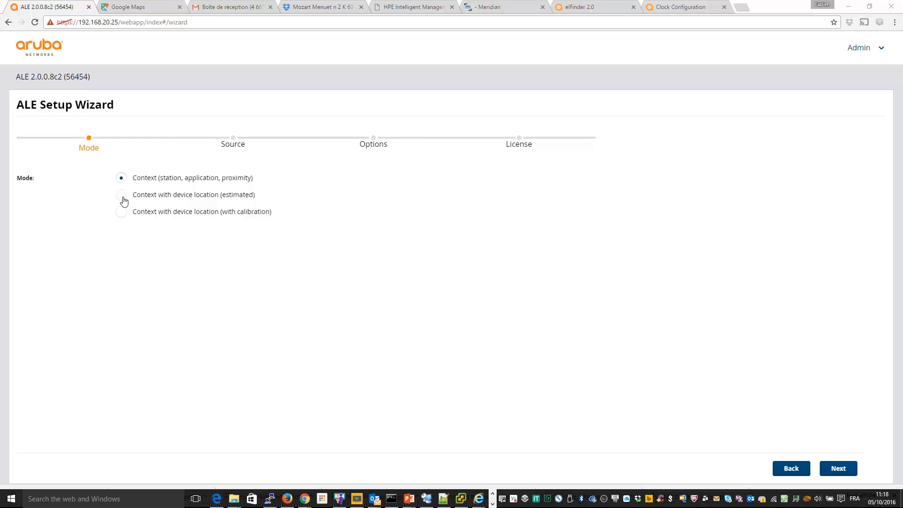
Choose 'Context with device location (estimated)' as the wizard mode and continue
click(122, 194)
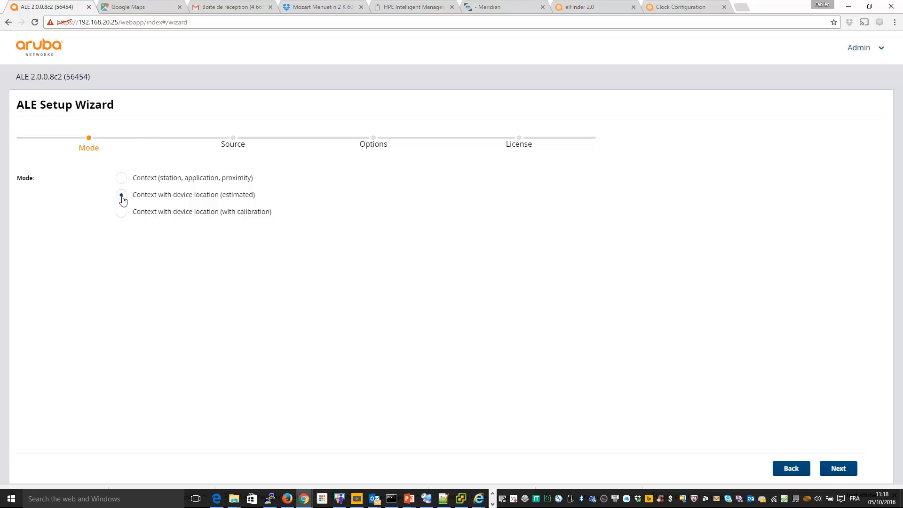
click(121, 195)
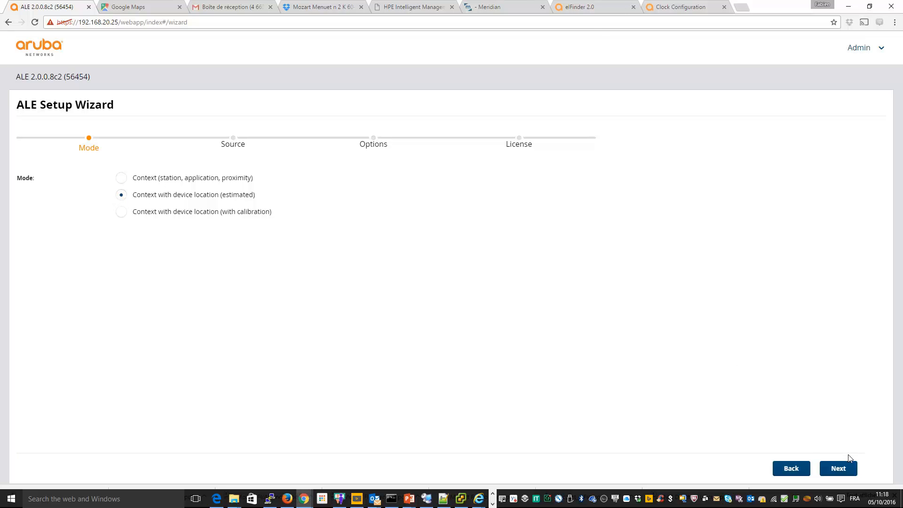
click(837, 469)
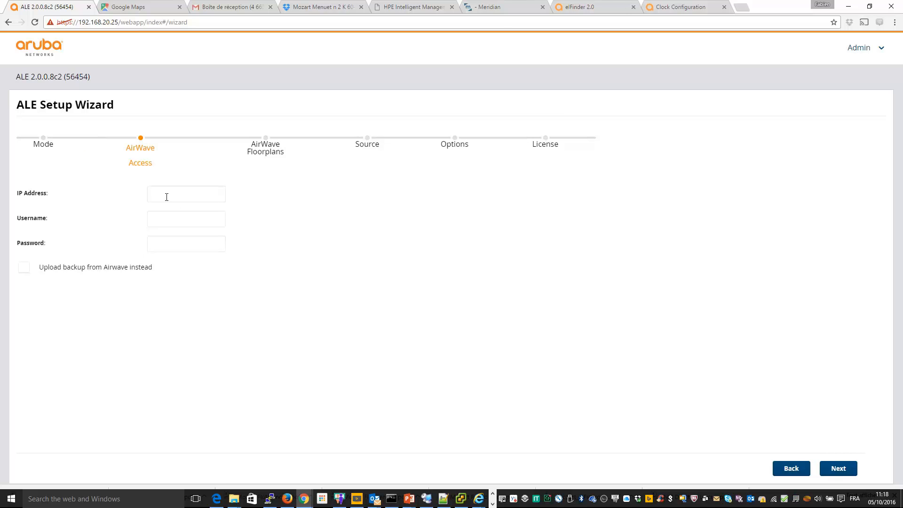
Enter AirWave IP 192.168.20.23 with username admin and password, then continue
text(1)
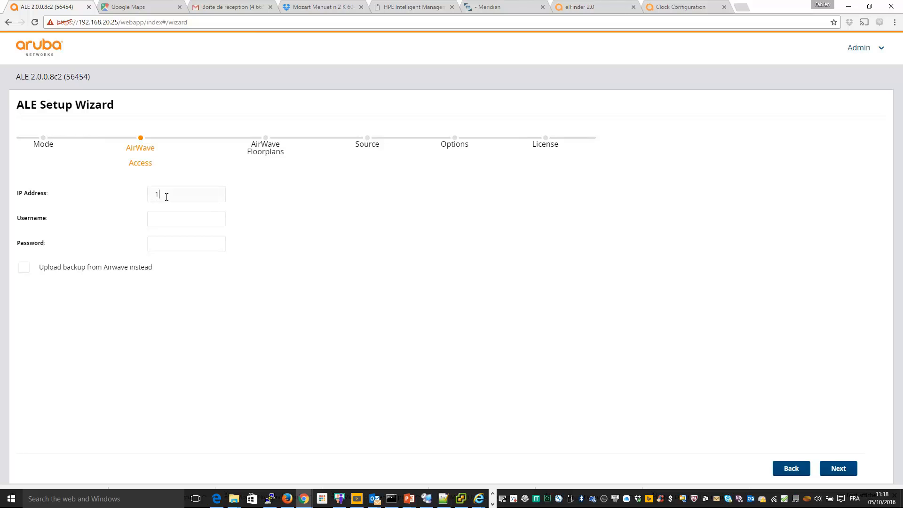
text(92.168.20.23)
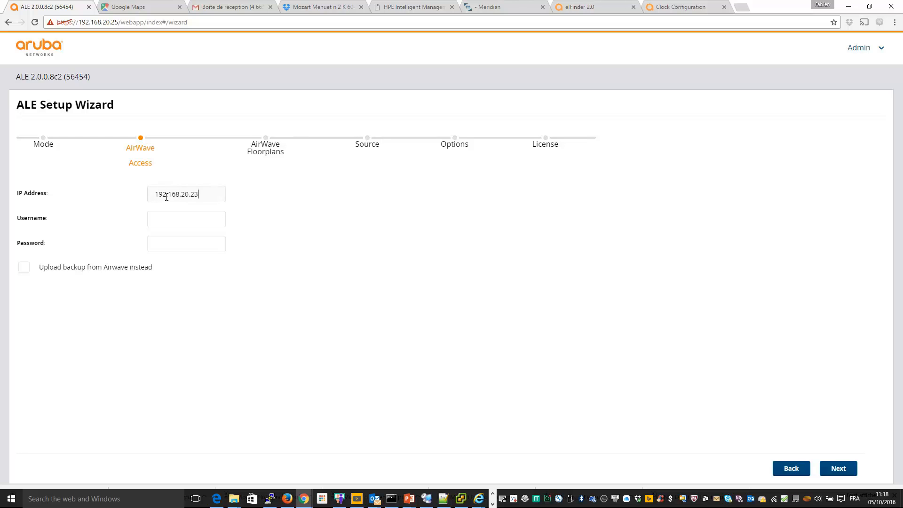
text(a)
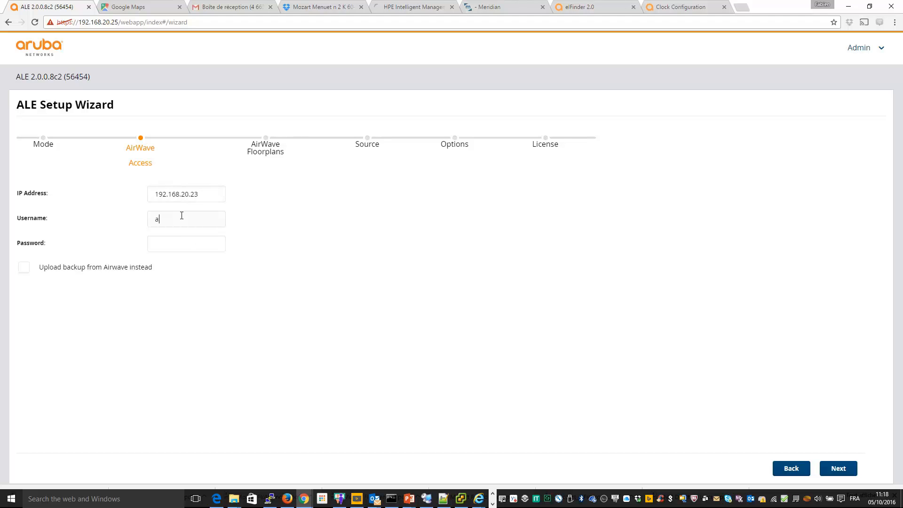
text(dmin)
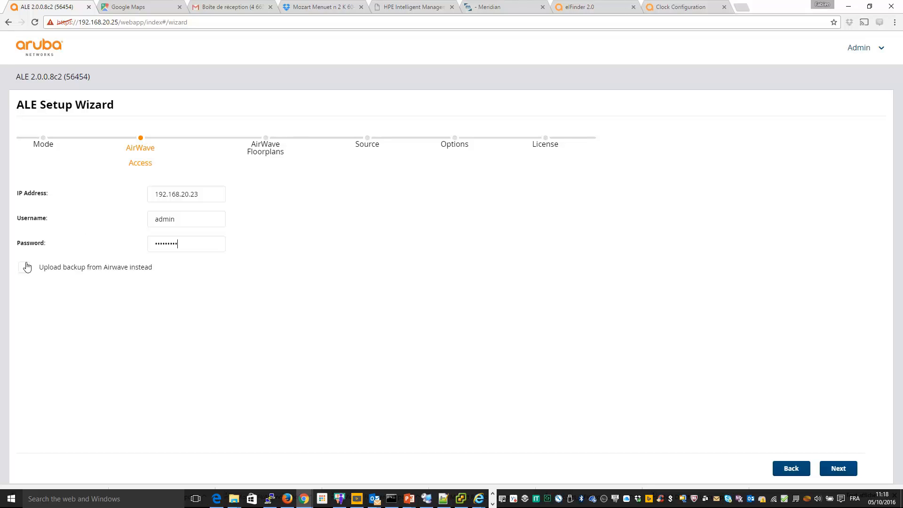
mouse_move(64, 277)
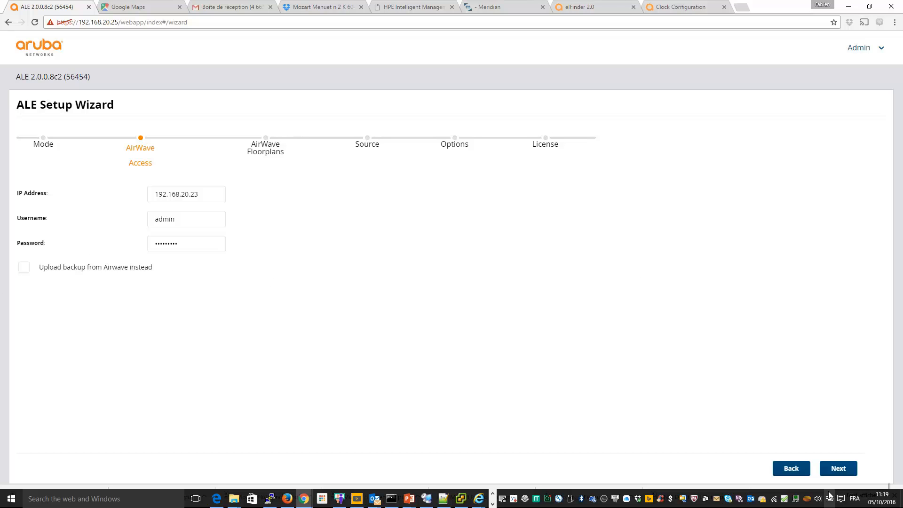
click(837, 469)
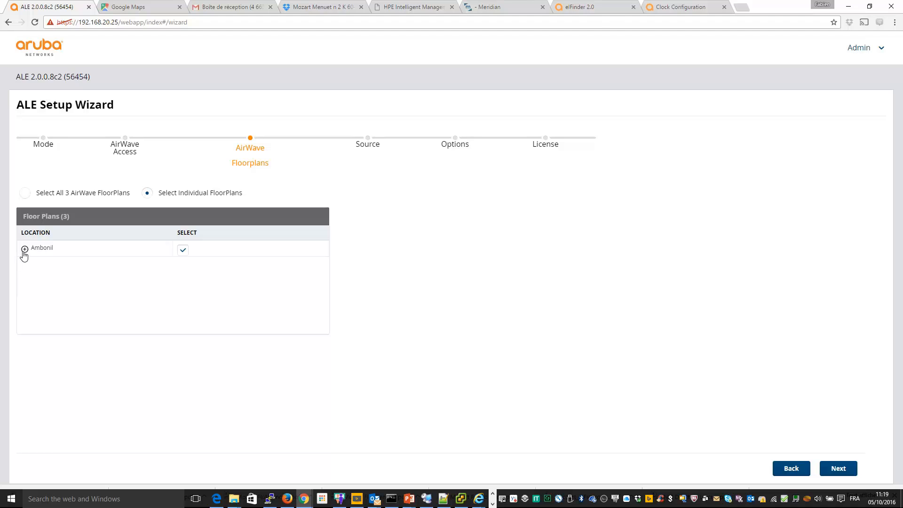
Expand Ambonil › Real Home so Étage 1–3 are all checked, then continue to Source
click(24, 247)
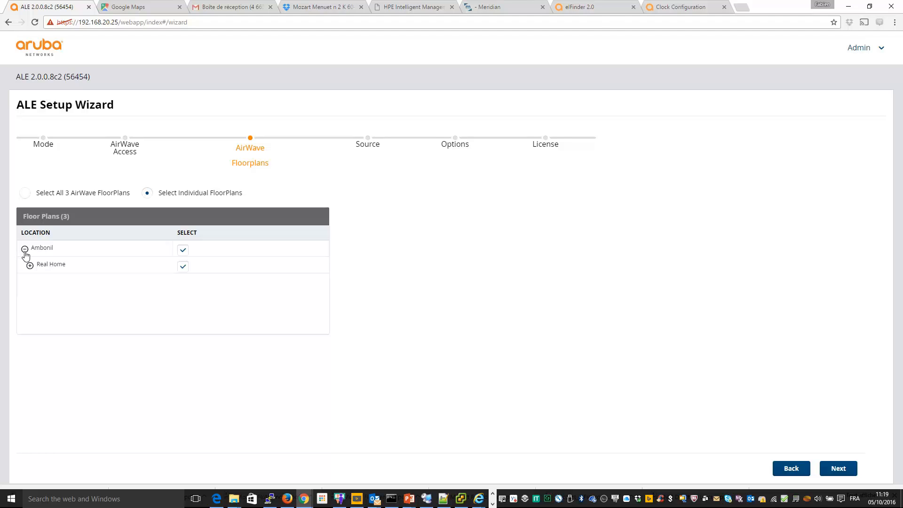
click(29, 264)
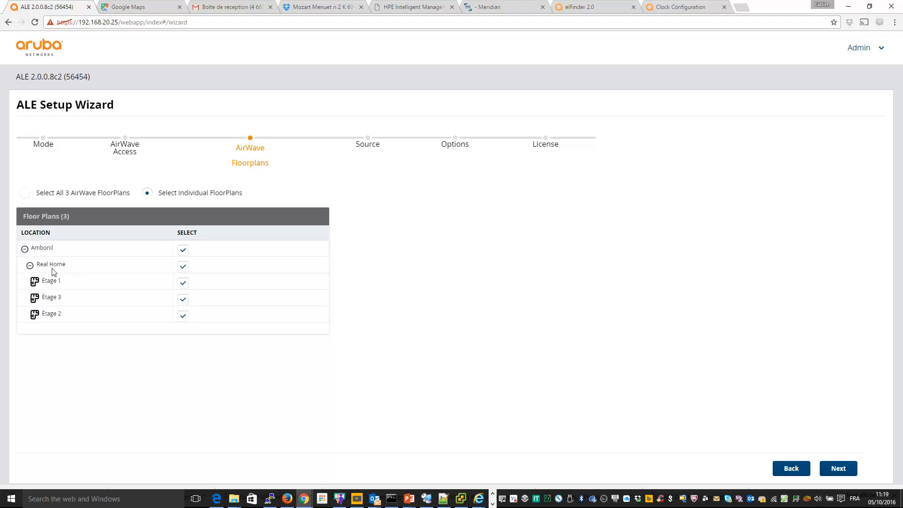
mouse_move(626, 301)
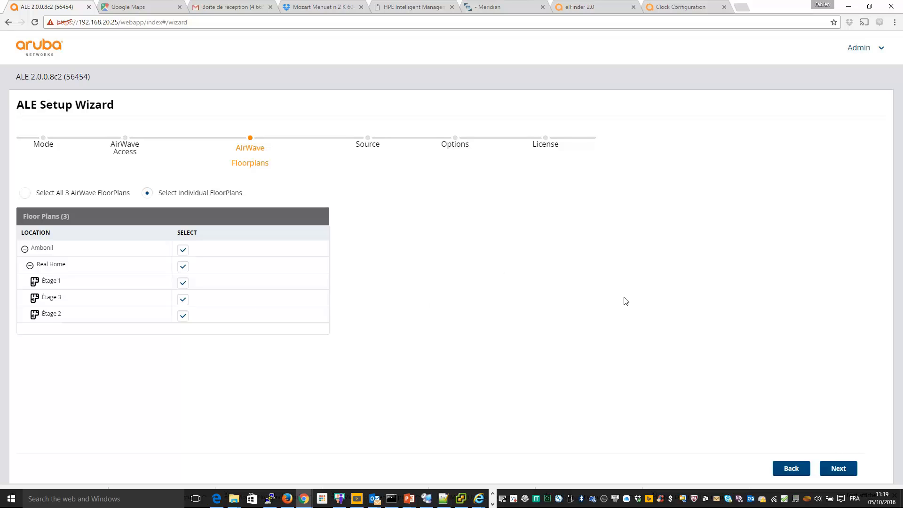
click(838, 469)
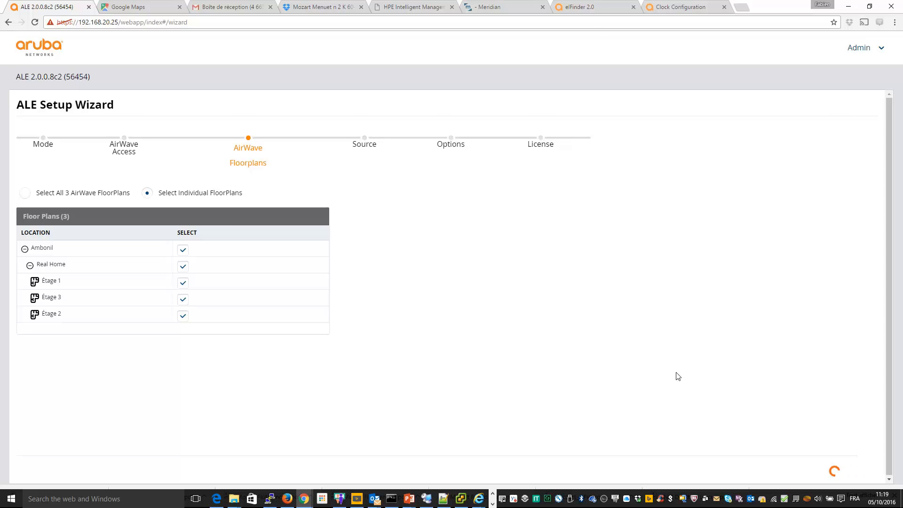
click(837, 468)
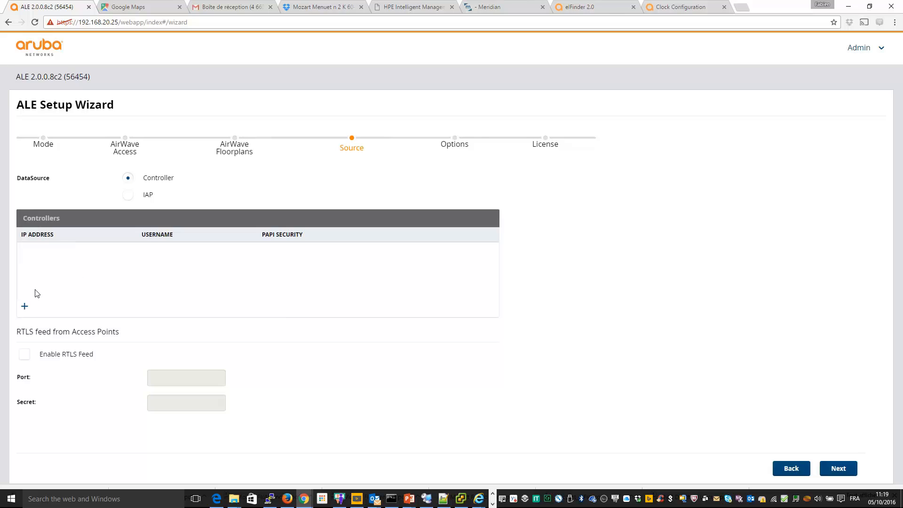
Add controller 192.168.10.1 with username admin and password to the source list
text(192.168.10.1)
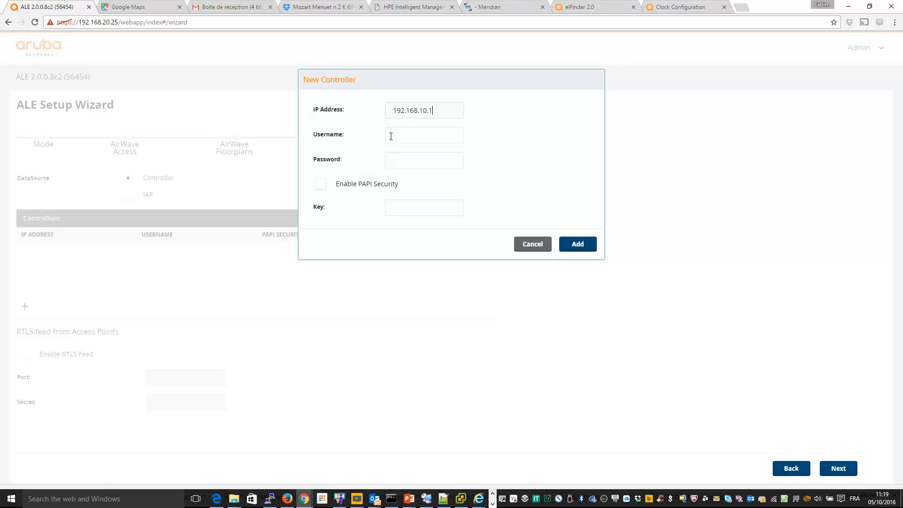
click(424, 135)
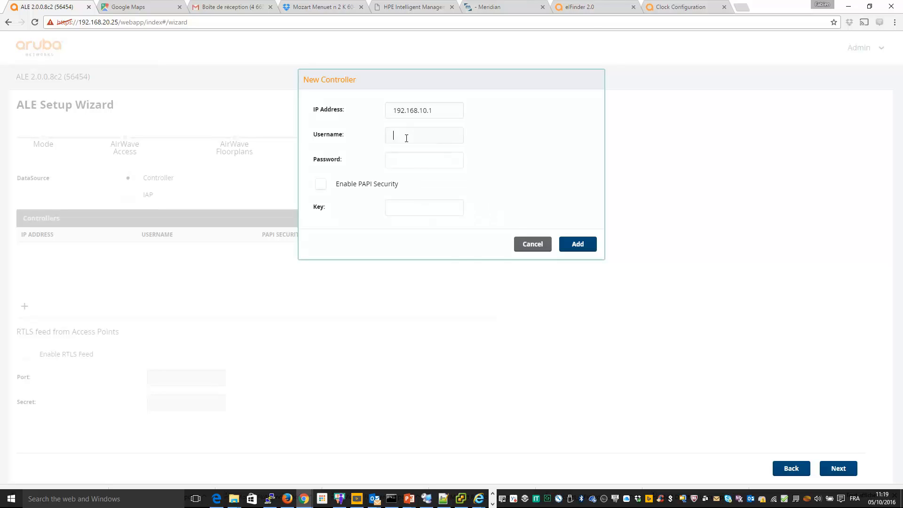
text(admin)
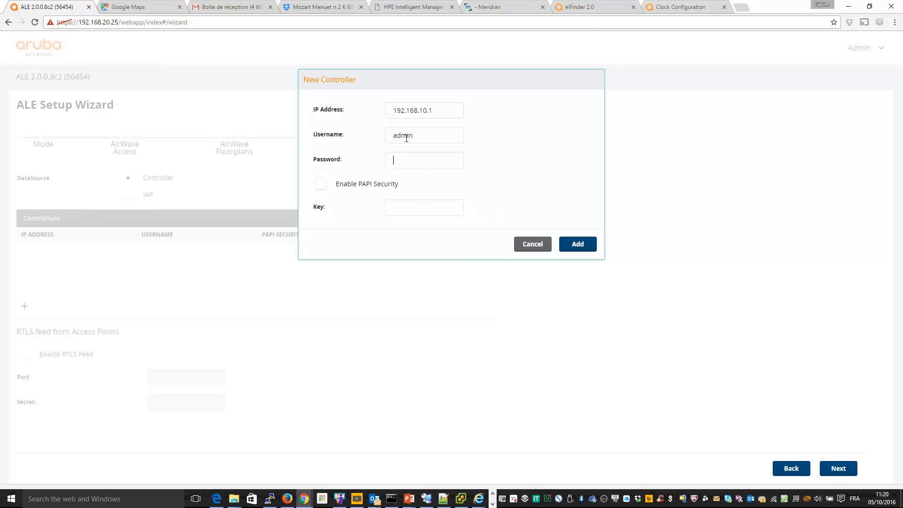
text(password)
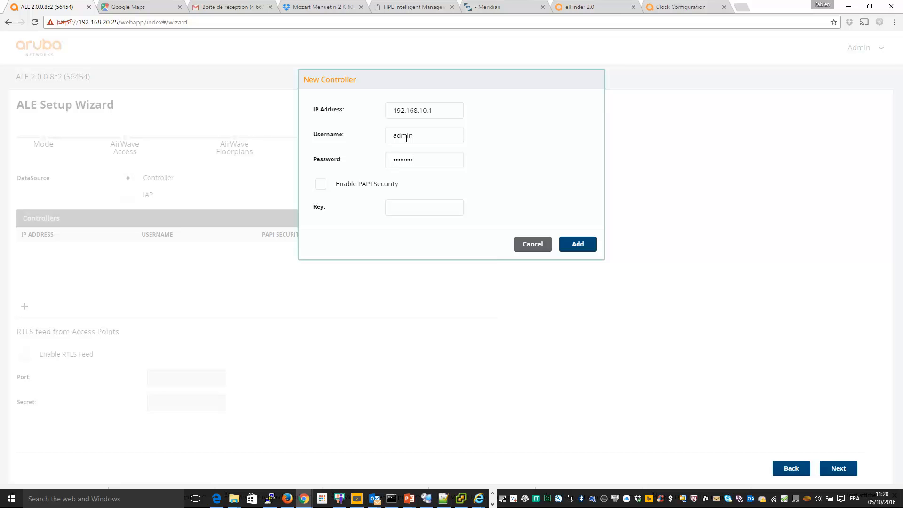
click(576, 244)
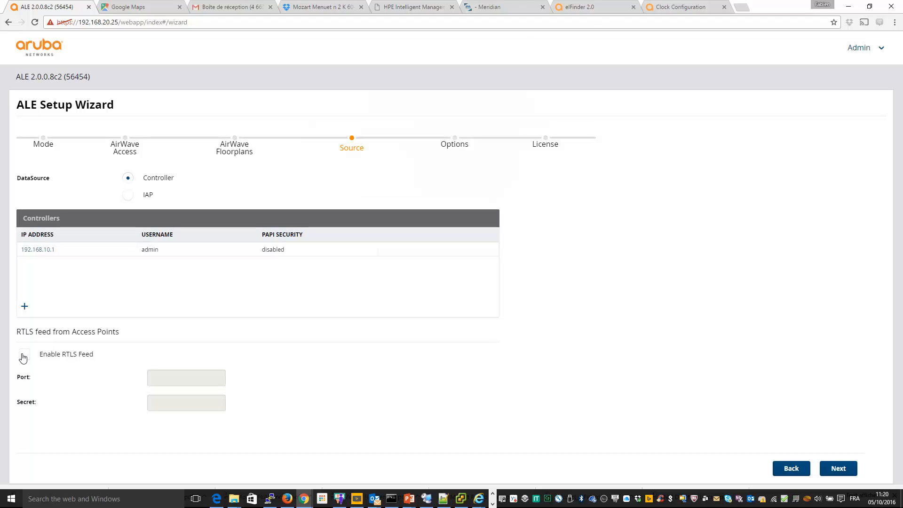
Enable the RTLS feed from access points on port 5050 with a secret and continue
click(23, 354)
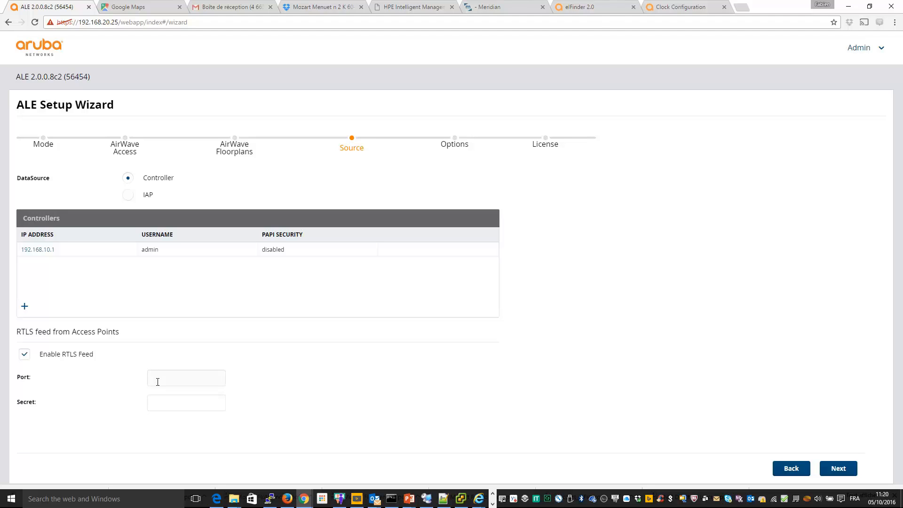
text(5050)
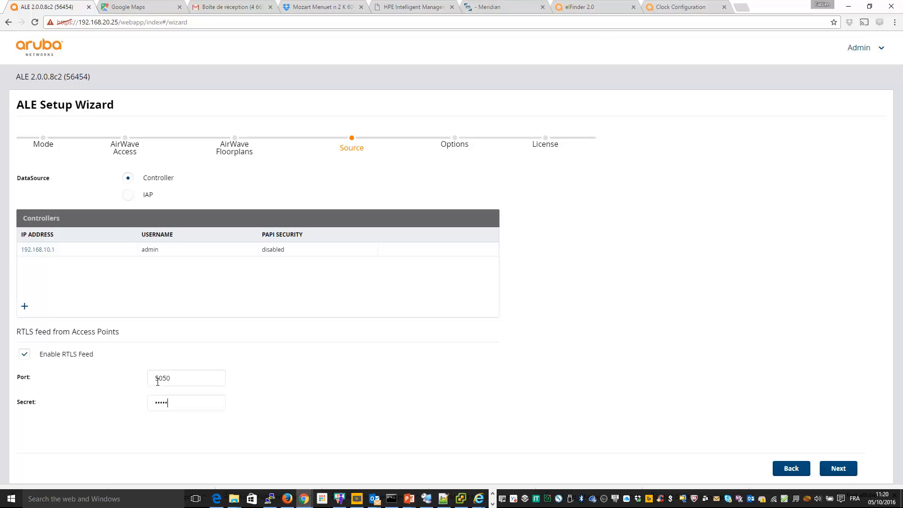
click(25, 354)
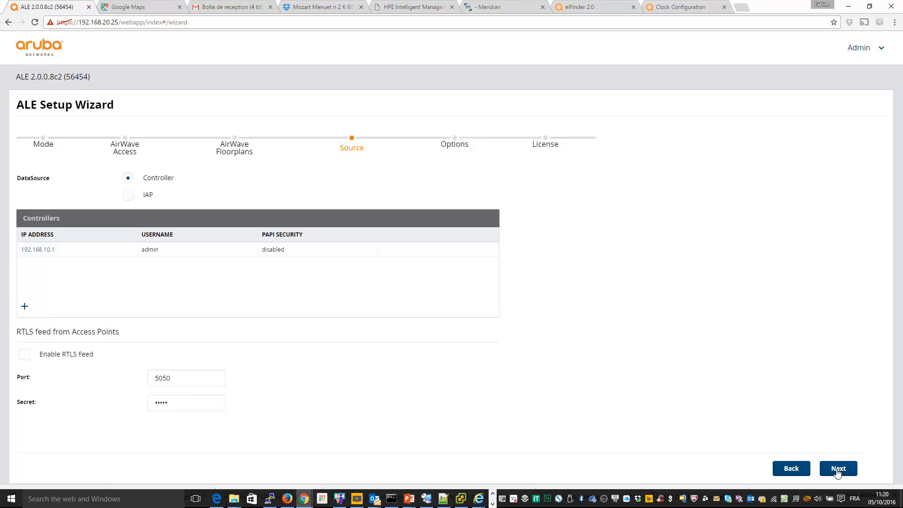
click(838, 469)
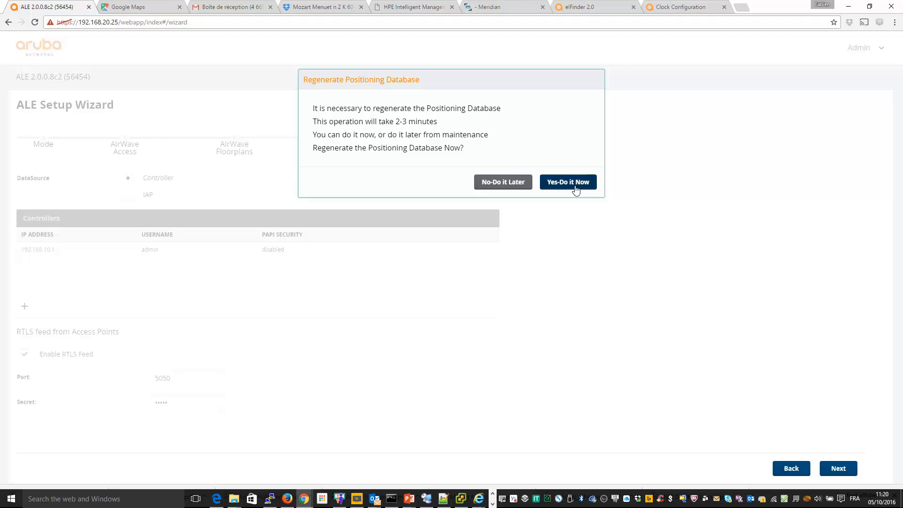
Regenerate the Positioning Database now and acknowledge its success
click(568, 181)
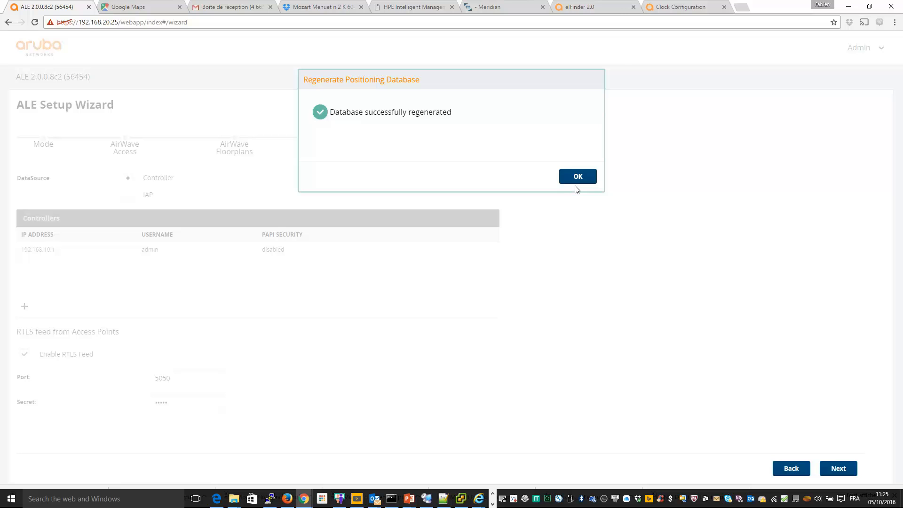
click(577, 176)
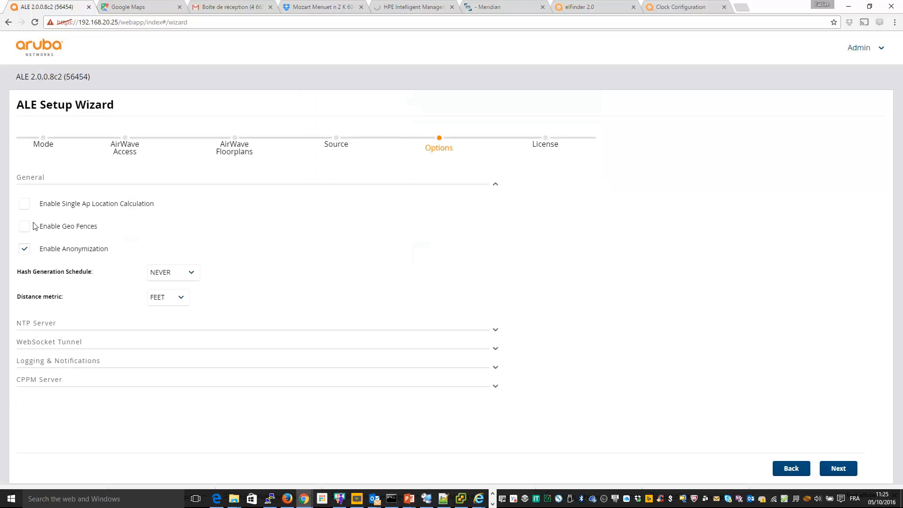
mouse_move(368, 228)
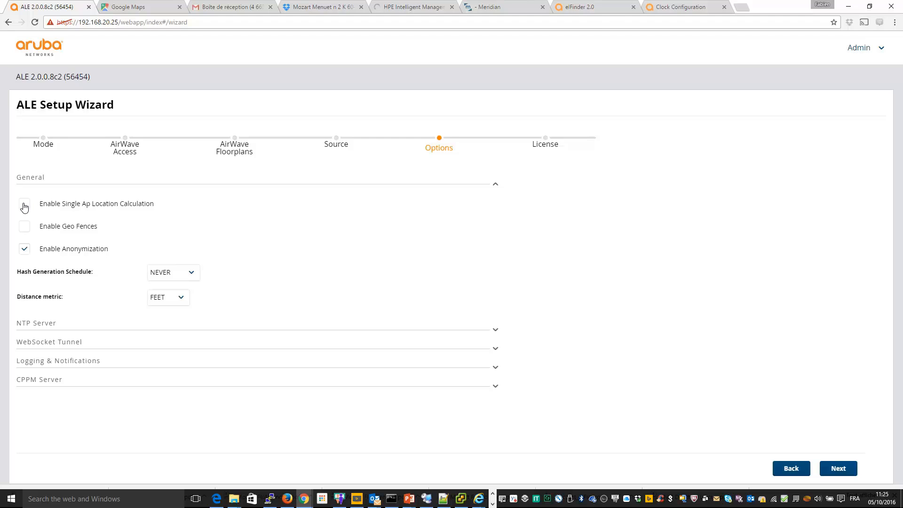
Enable single-AP location, disable anonymization, set metric to METER, and finish the wizard
click(24, 203)
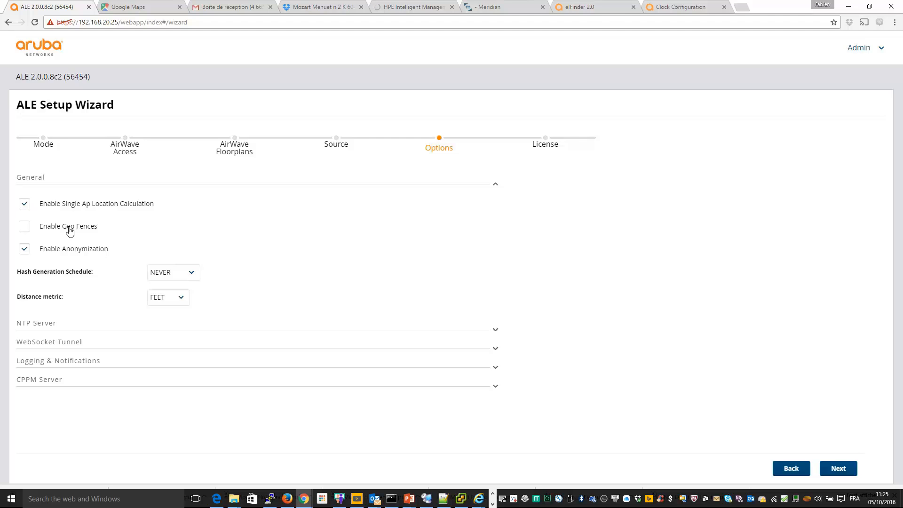
click(25, 249)
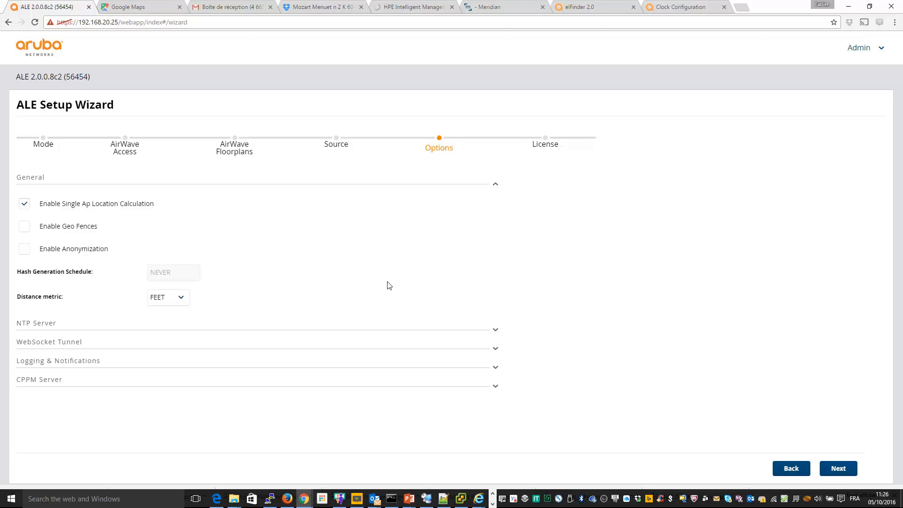
mouse_move(499, 332)
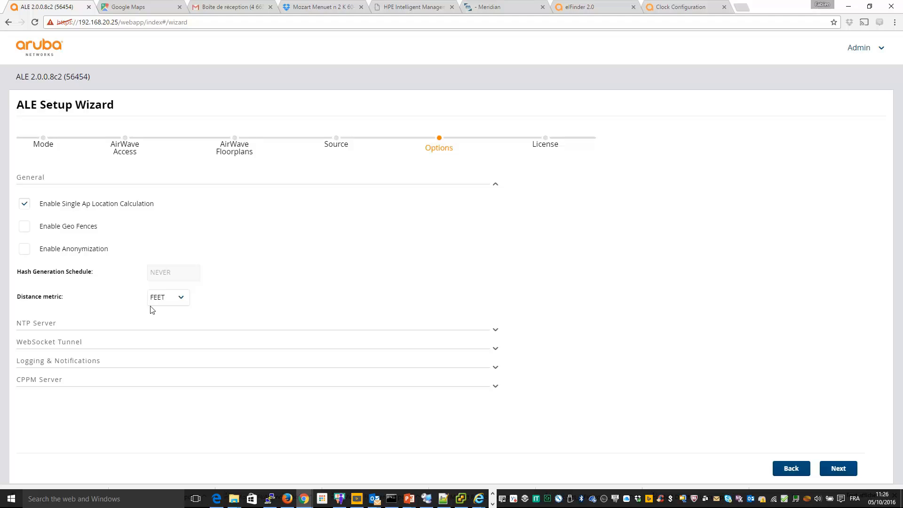
click(167, 297)
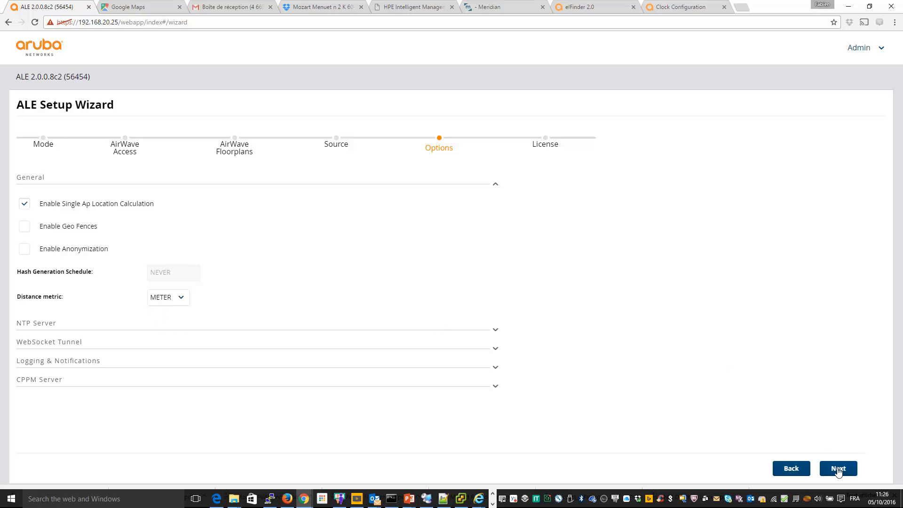
click(837, 468)
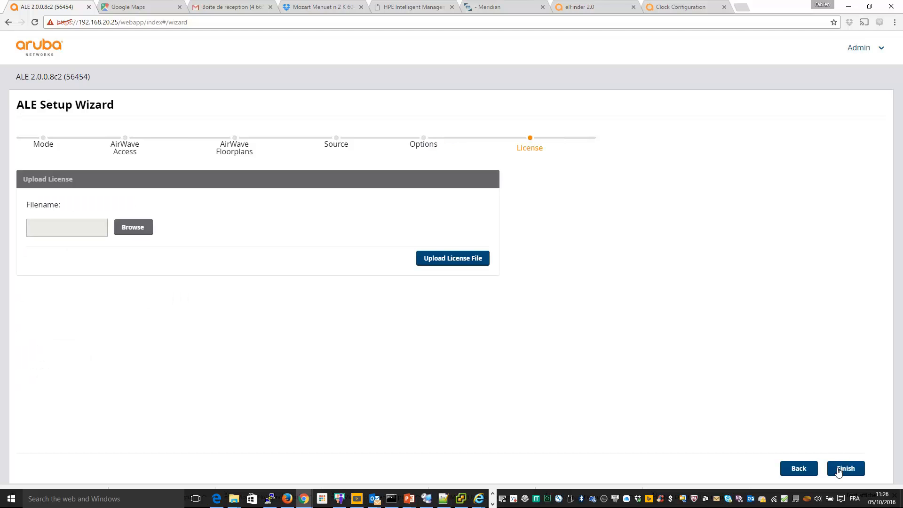
mouse_move(783, 304)
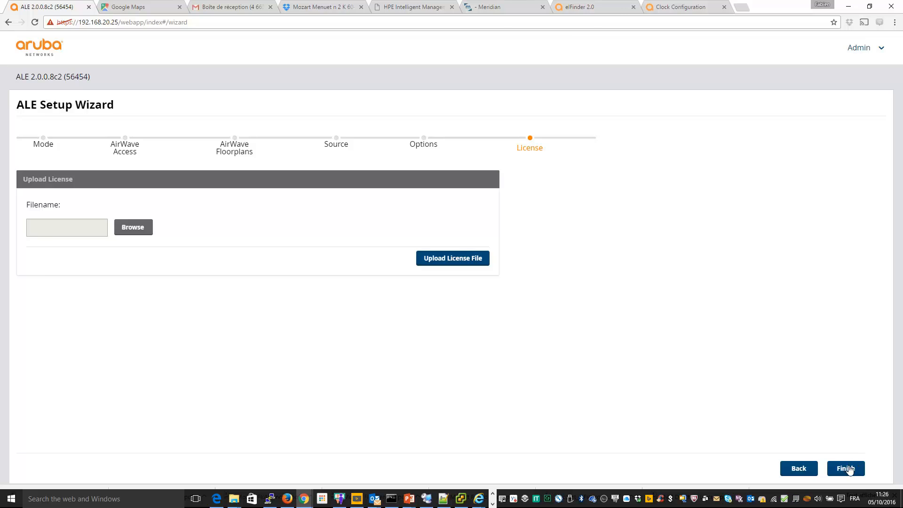
click(845, 468)
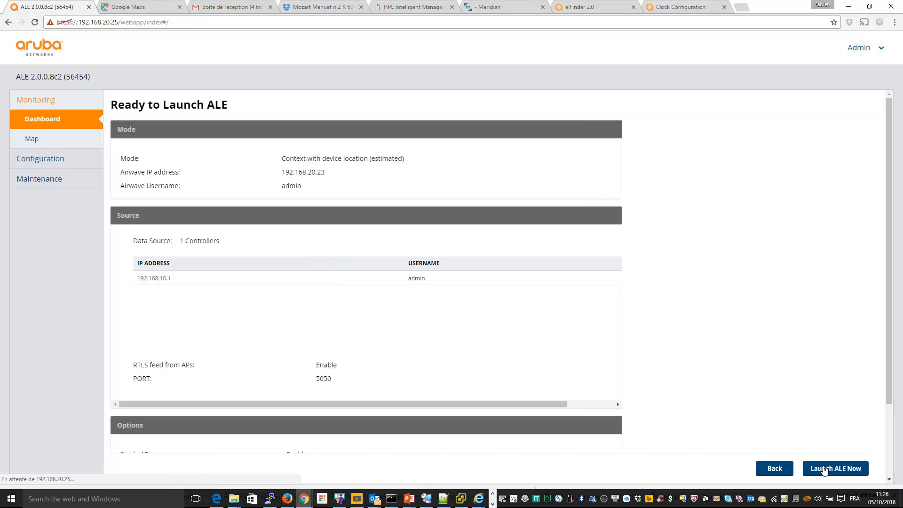
Launch ALE now and show the Ambonil floor plans on the Map page
click(835, 468)
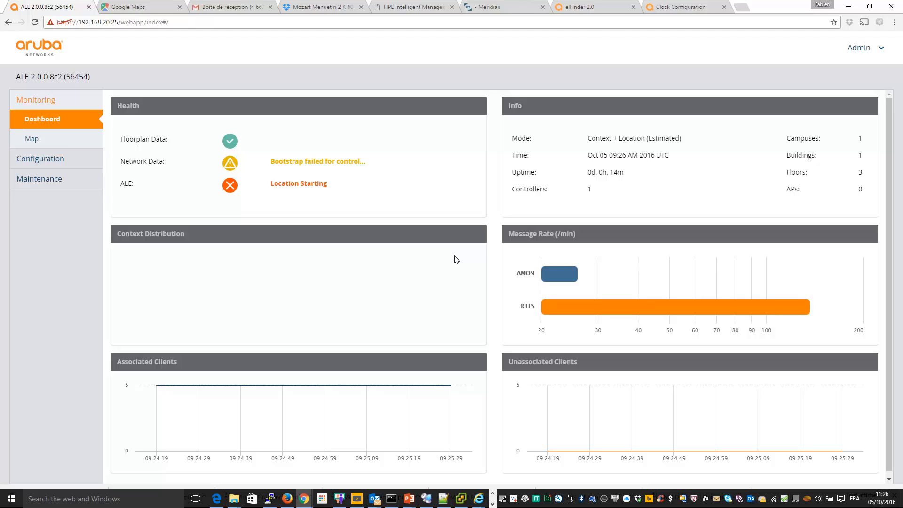
mouse_move(62, 213)
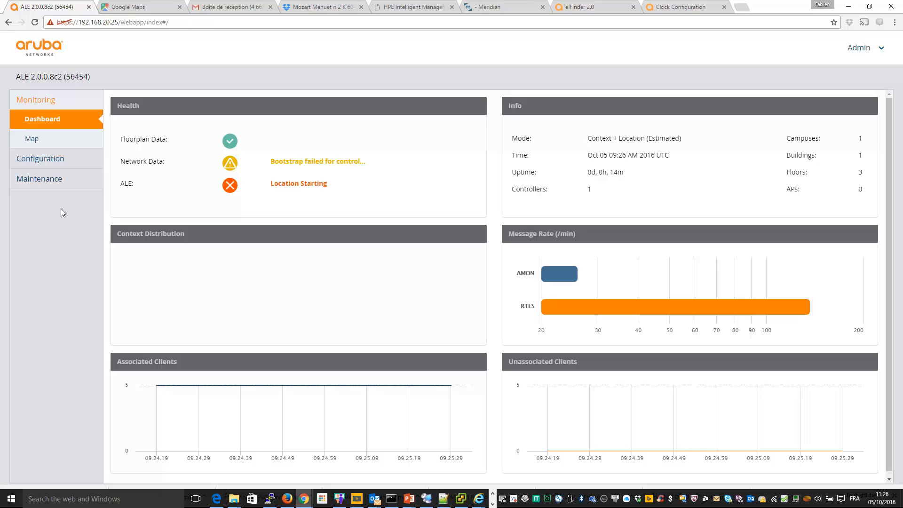
mouse_move(31, 139)
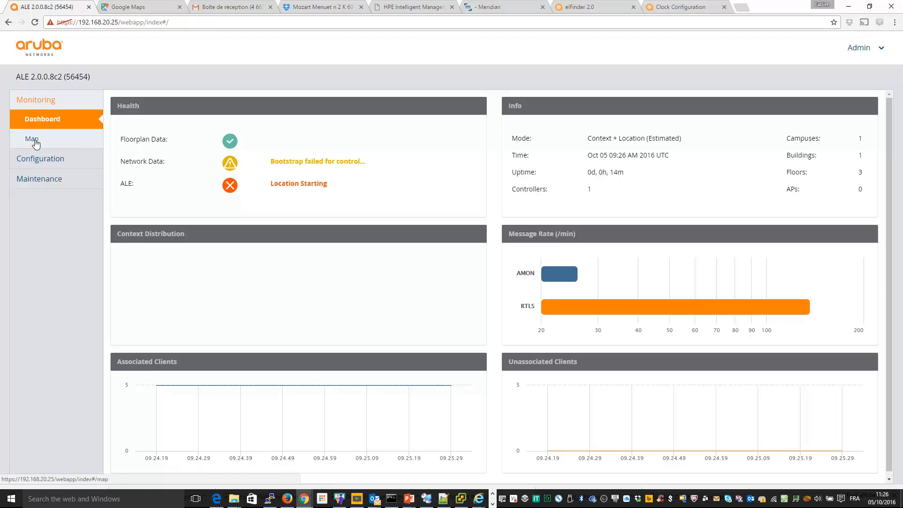
click(31, 138)
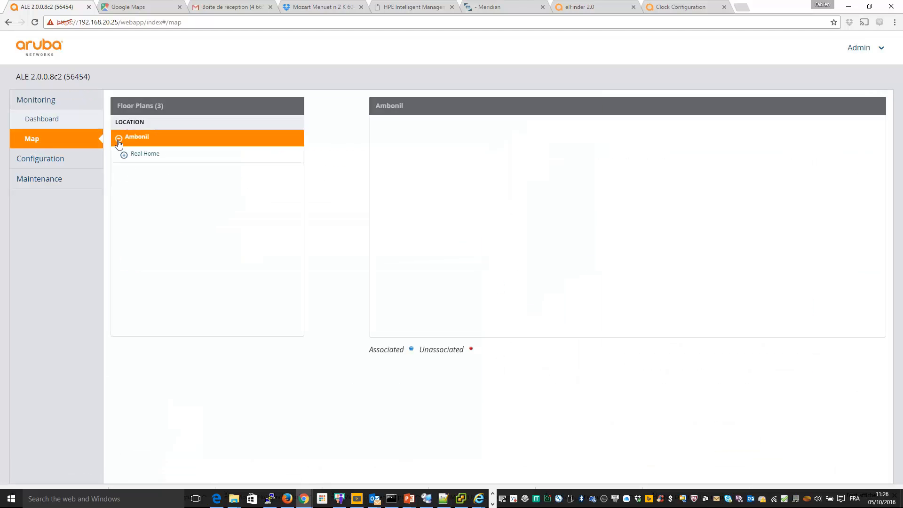
Browse floor plans Etage 1, 2 and 3, dismissing the no-location-data alerts
click(144, 169)
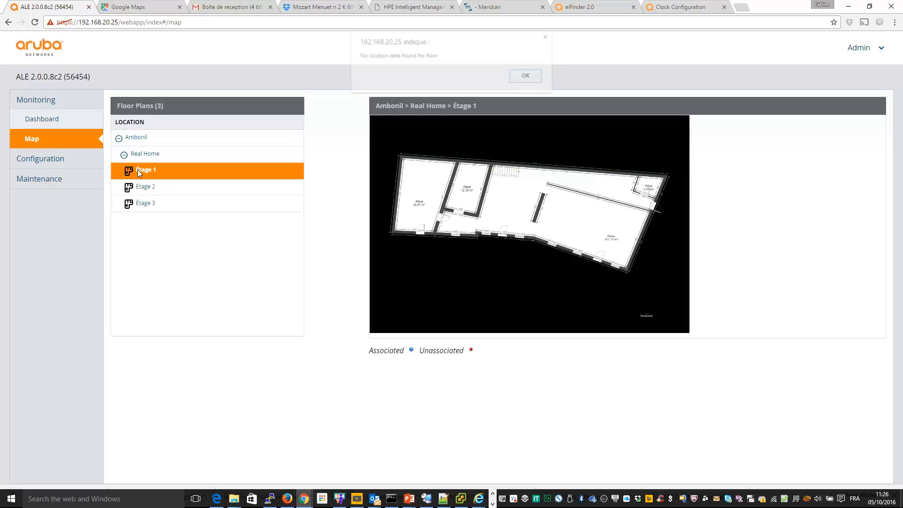
click(524, 75)
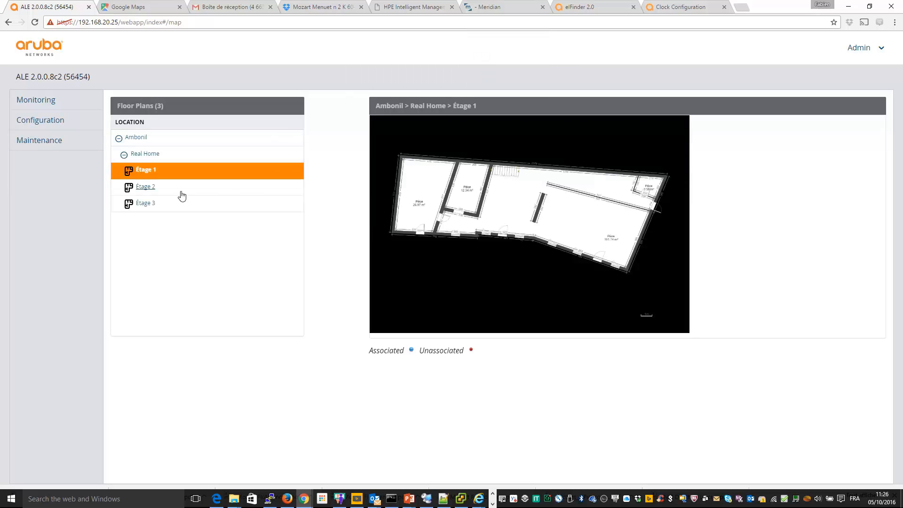
click(145, 187)
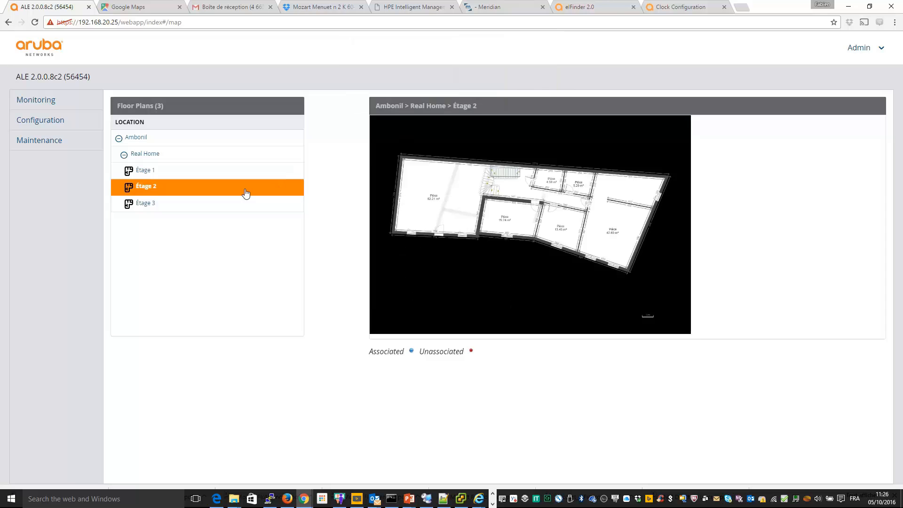
click(146, 203)
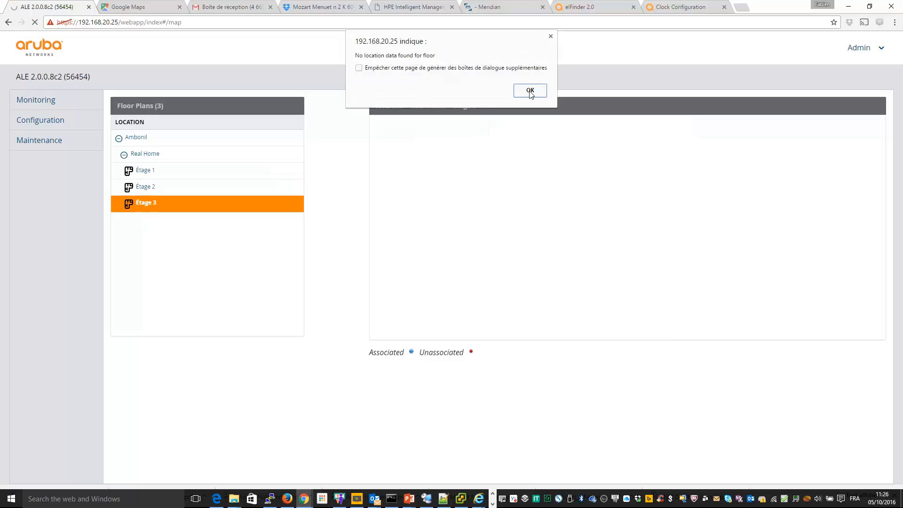
click(529, 90)
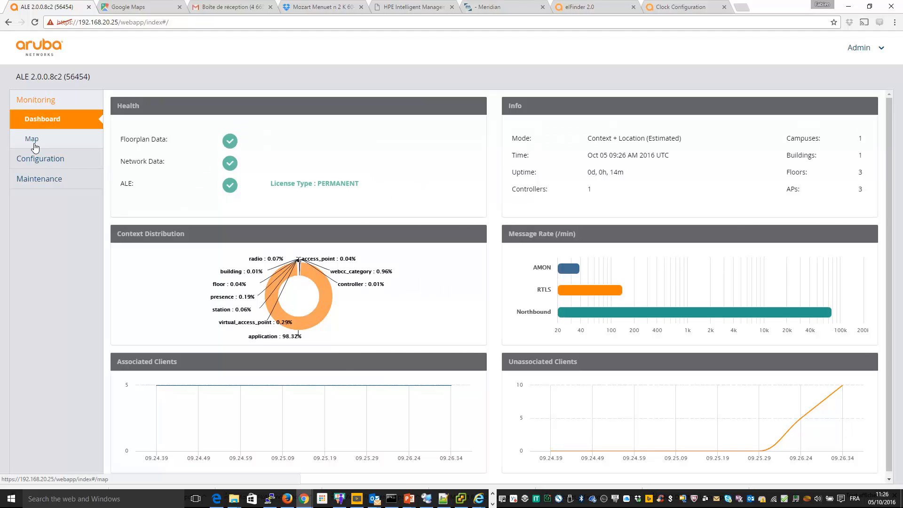
Show the Real Home Etage 1 floor plan with the associated client dot
click(31, 138)
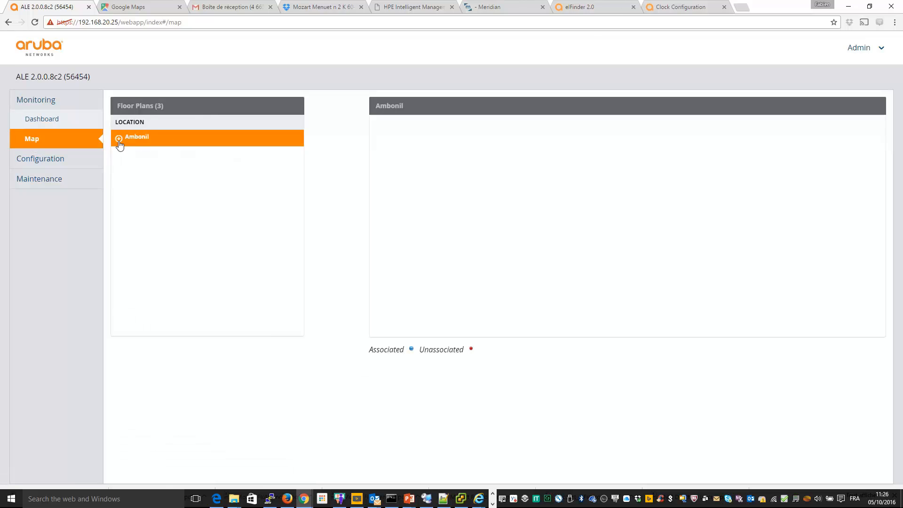
click(118, 138)
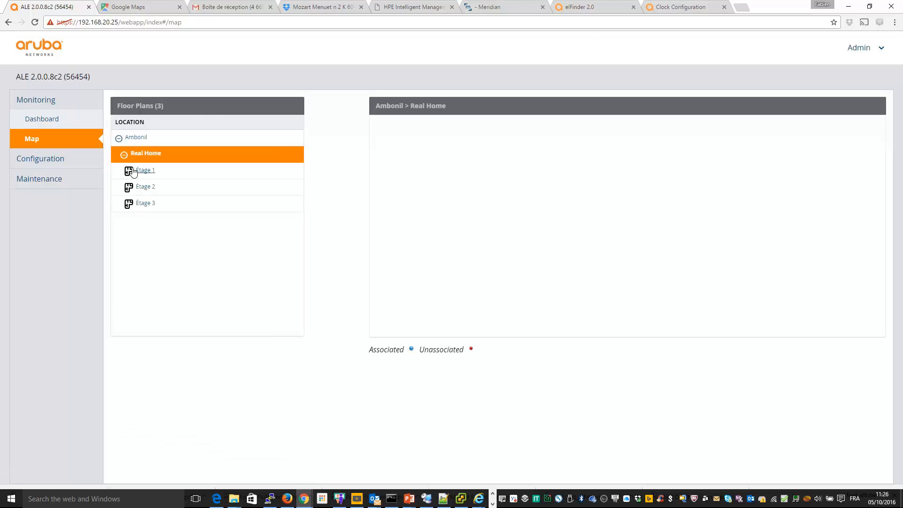
click(145, 170)
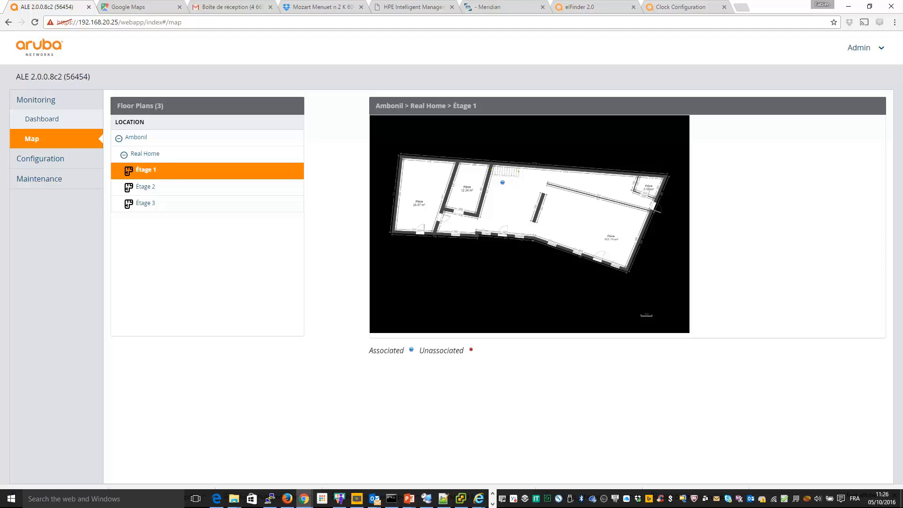
mouse_move(476, 179)
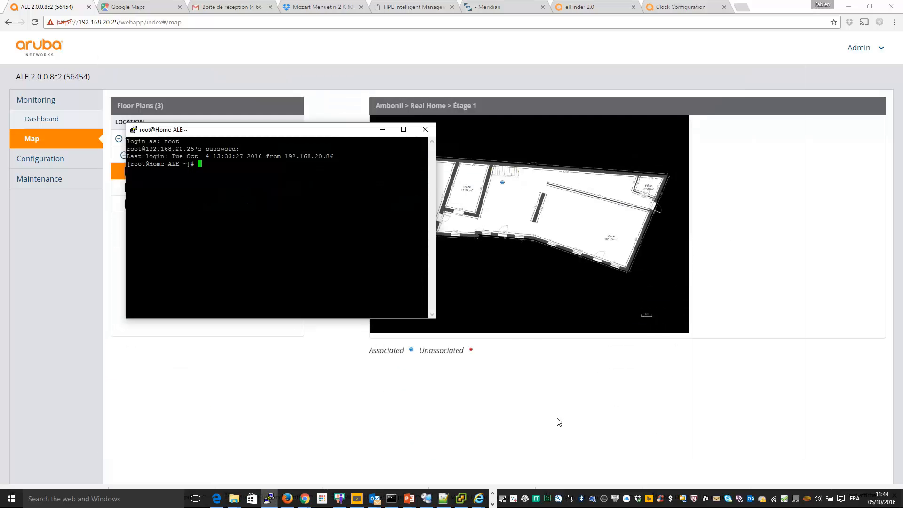
Run /opt/ale/bin/feed-reader to print a client location update, then stop it
text(/opt/ale/bin/feed-reader)
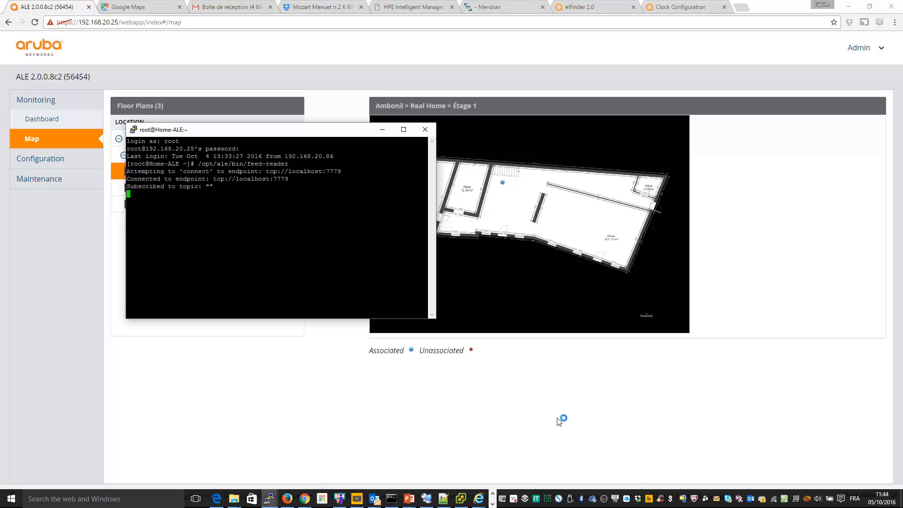
mouse_move(557, 422)
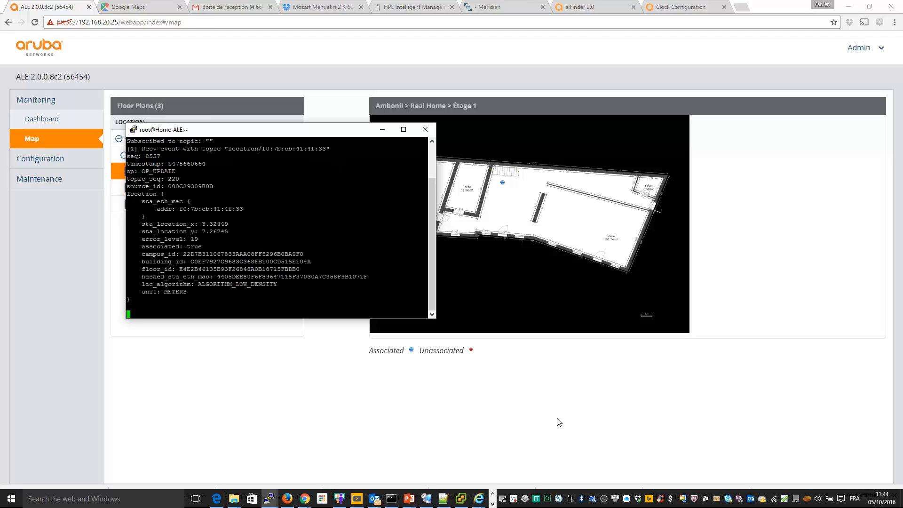
key(ctrl+c)
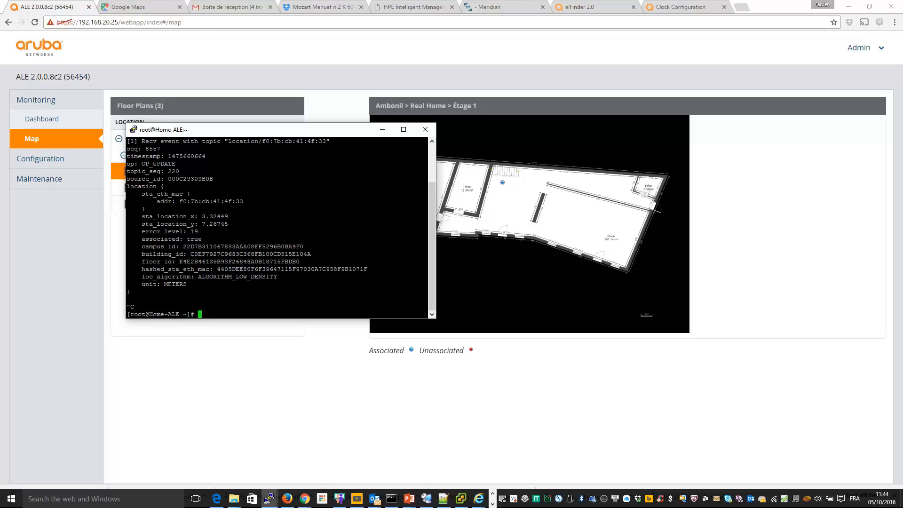